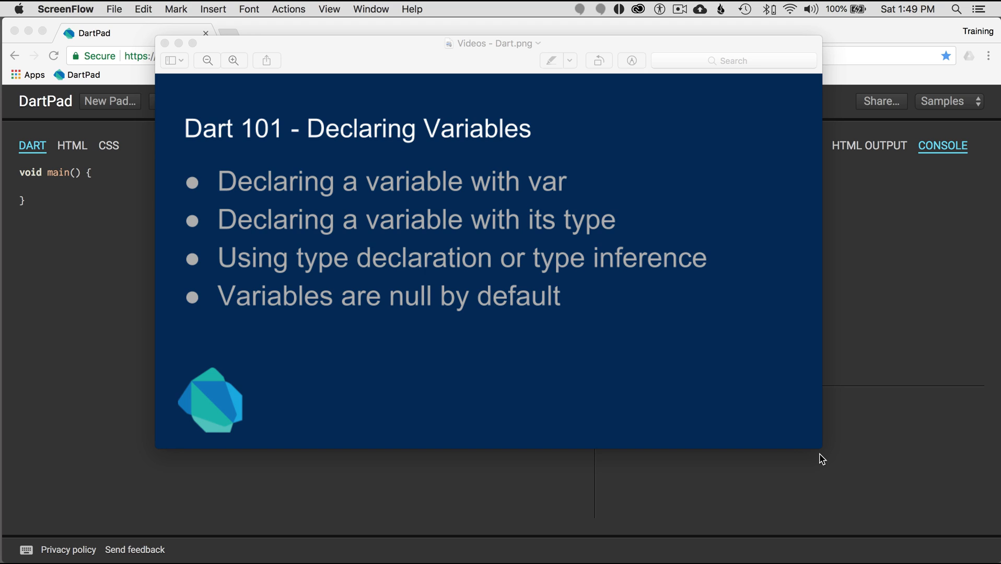
pyautogui.moveTo(343, 203)
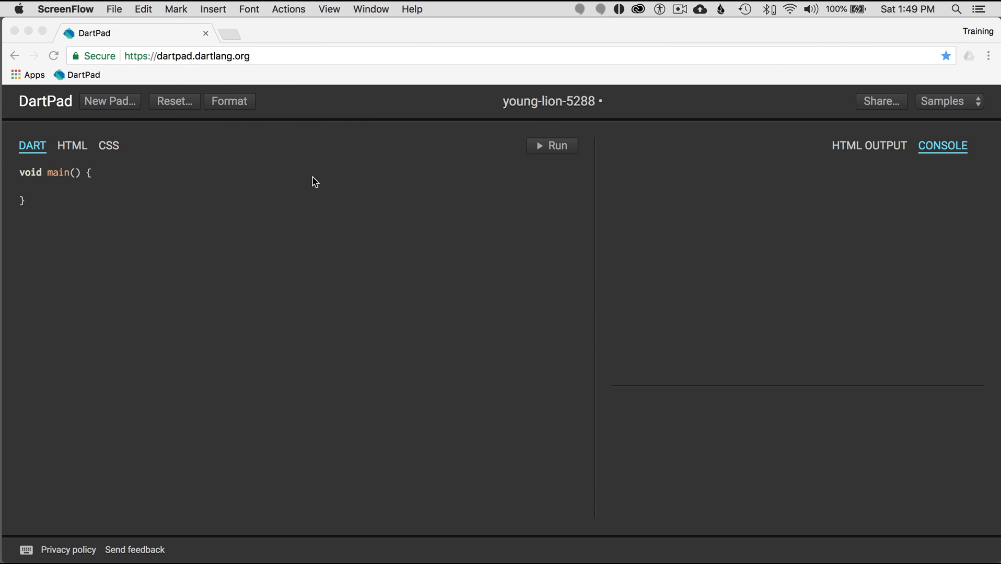
# Add var message = "once a upon a time" as the first line of main.
pyautogui.click(187, 55)
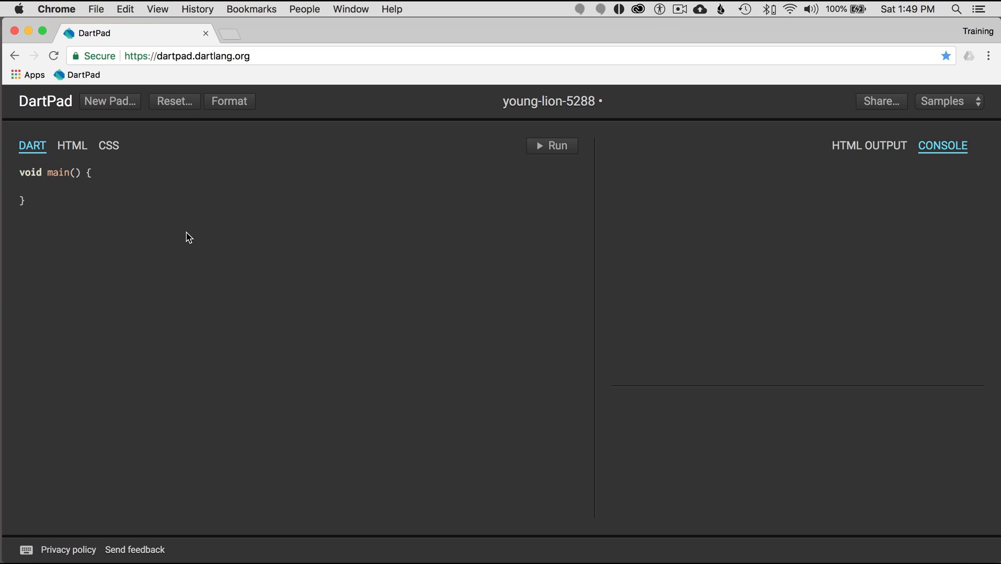
pyautogui.click(26, 185)
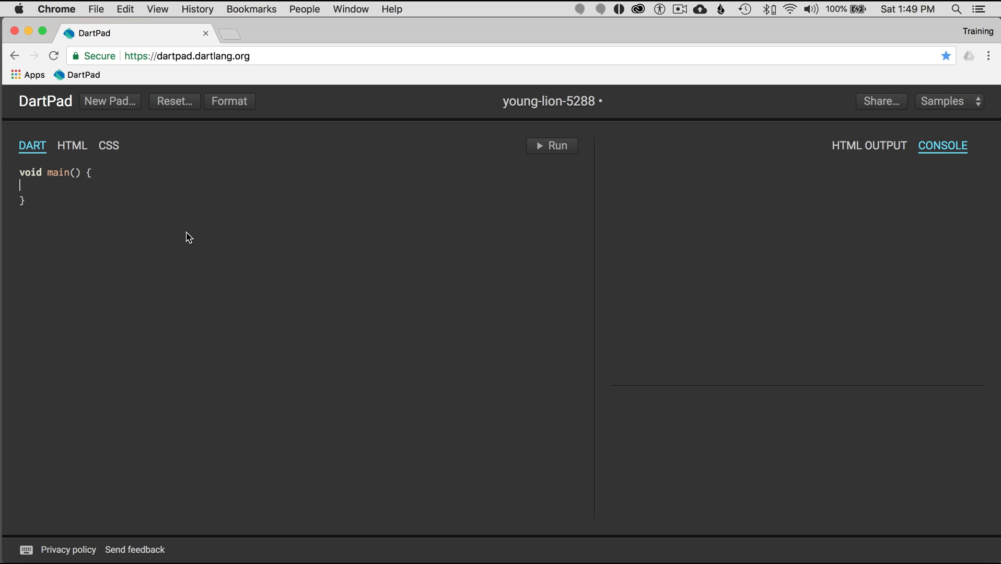
pyautogui.press('Return')
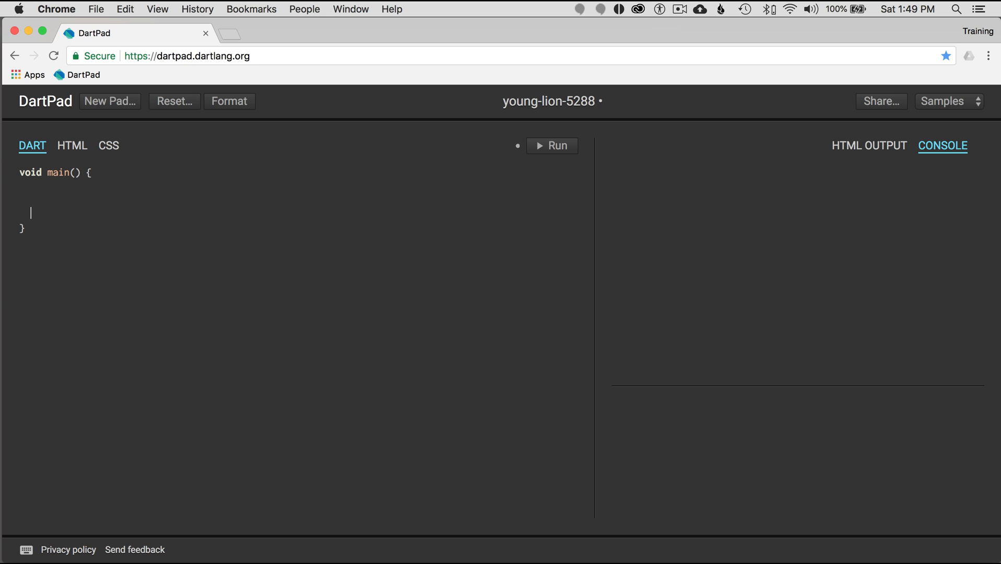
pyautogui.write('var mess')
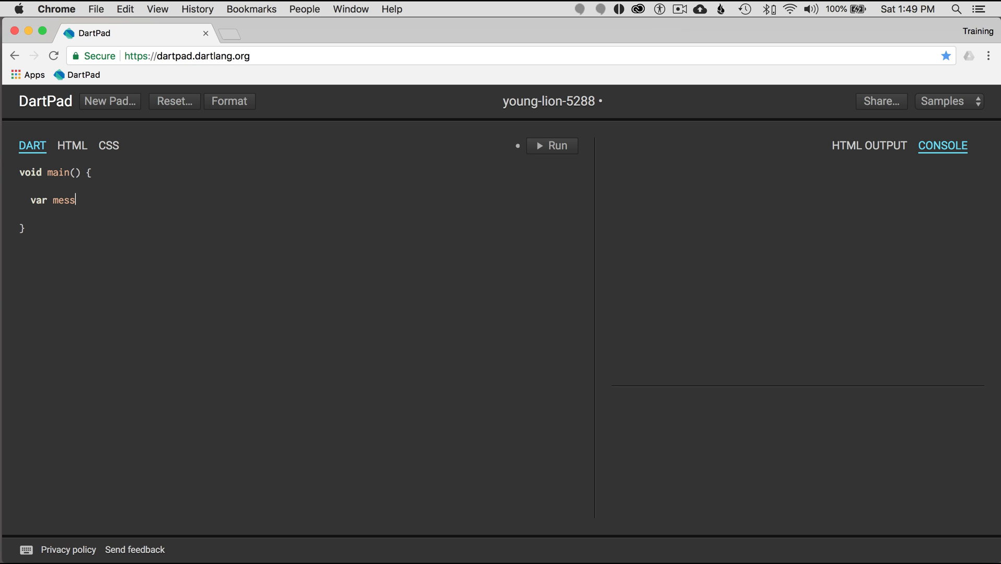
pyautogui.write('age = "on"')
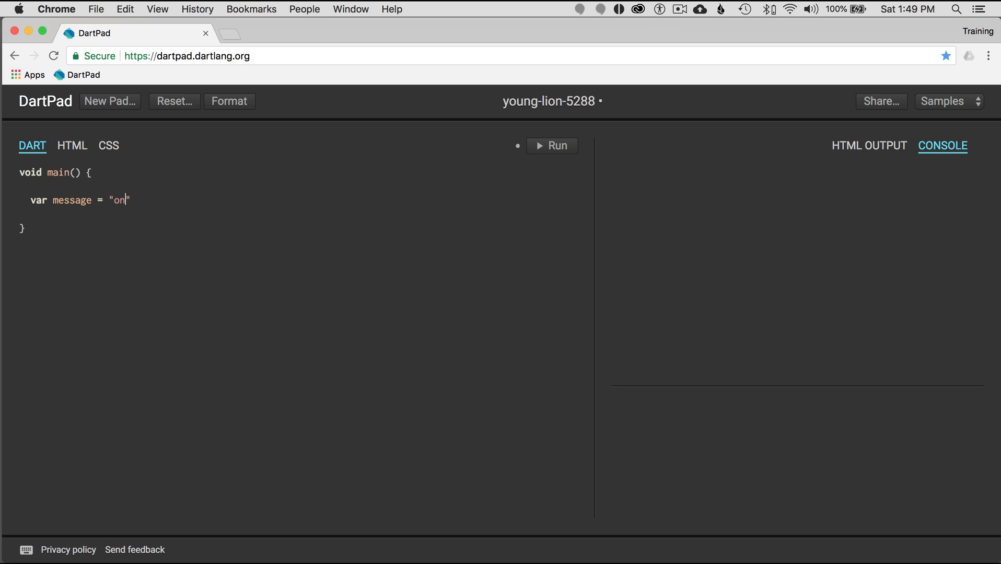
pyautogui.write('ce a upon a time')
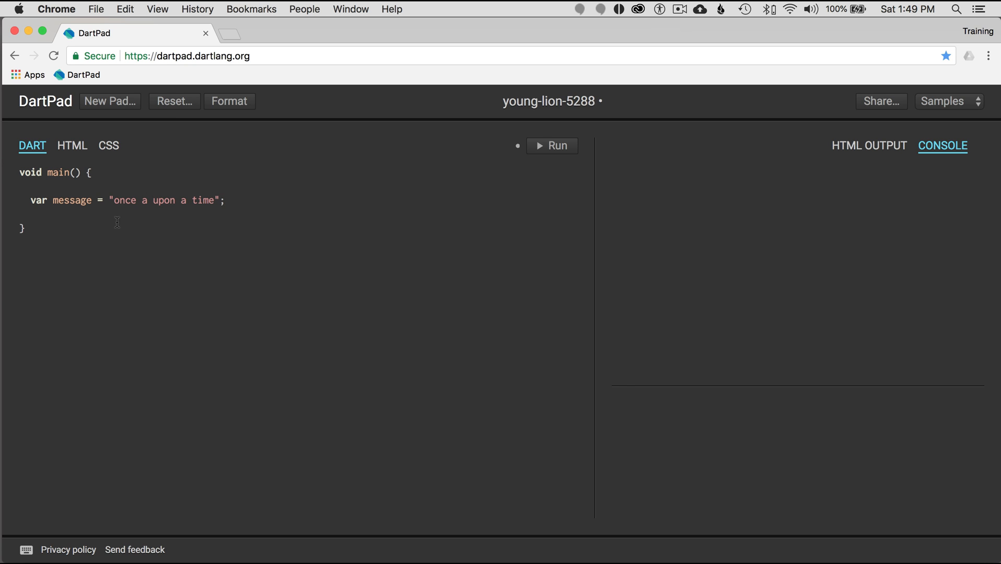
pyautogui.doubleClick(71, 201)
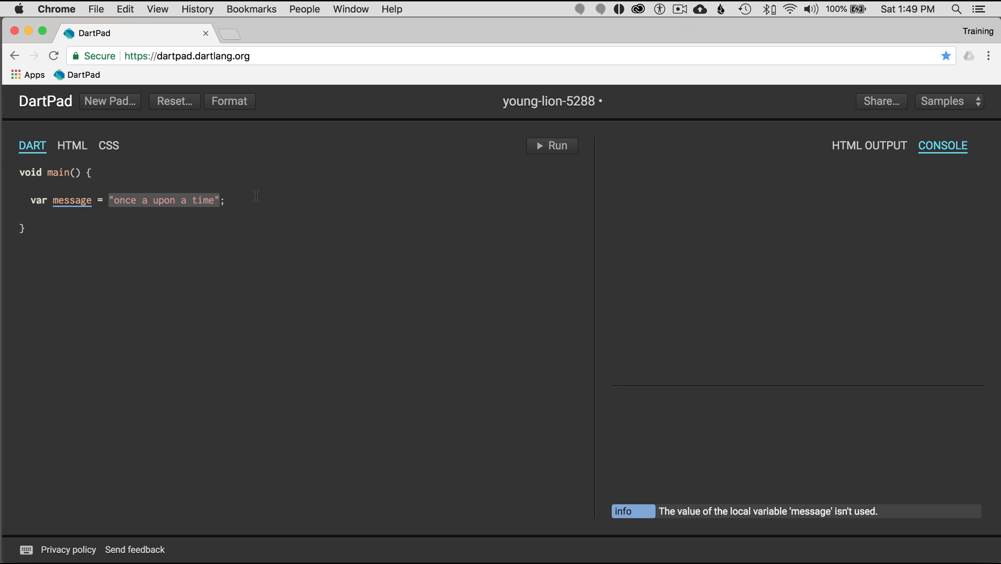
# Declare String anotherMessage = "Another way to do it."; and check the String docs.
pyautogui.press('Return')
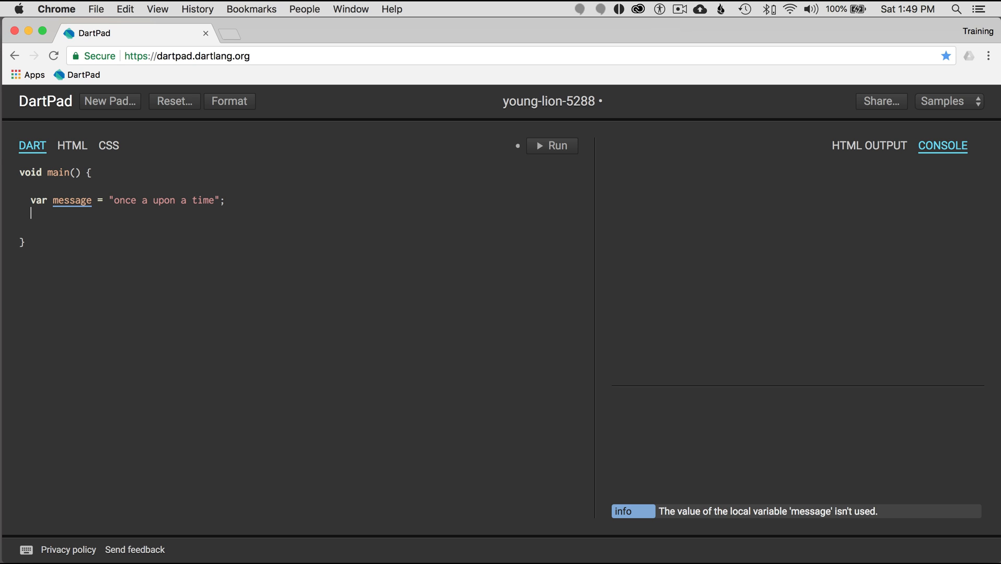
pyautogui.press('Backspace')
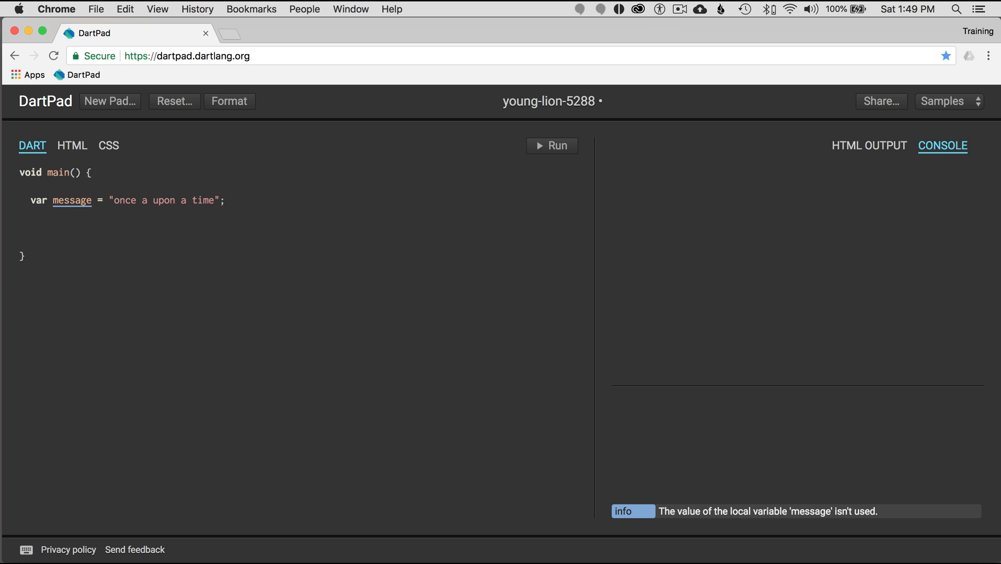
pyautogui.write('String')
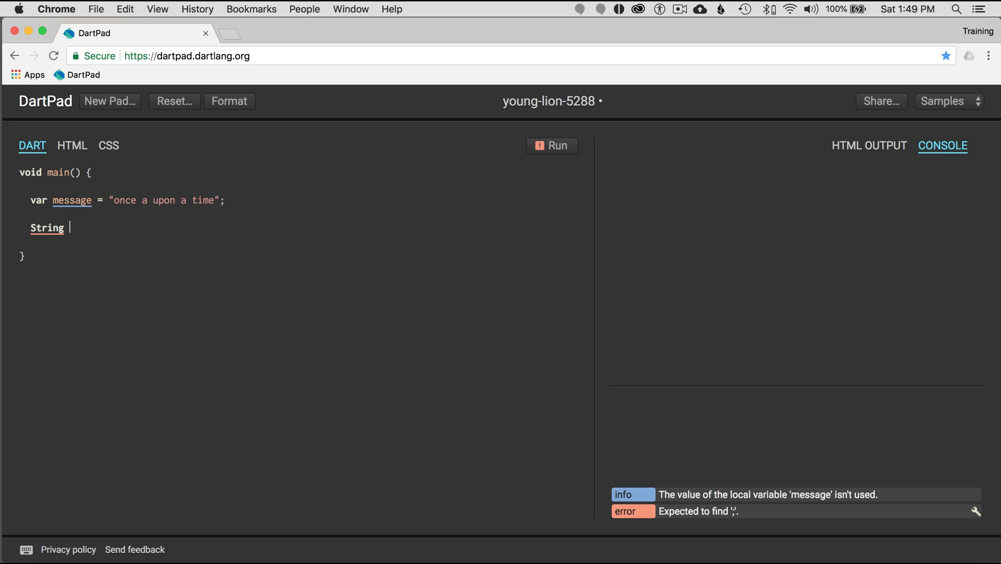
pyautogui.write('anotherMessage = "')
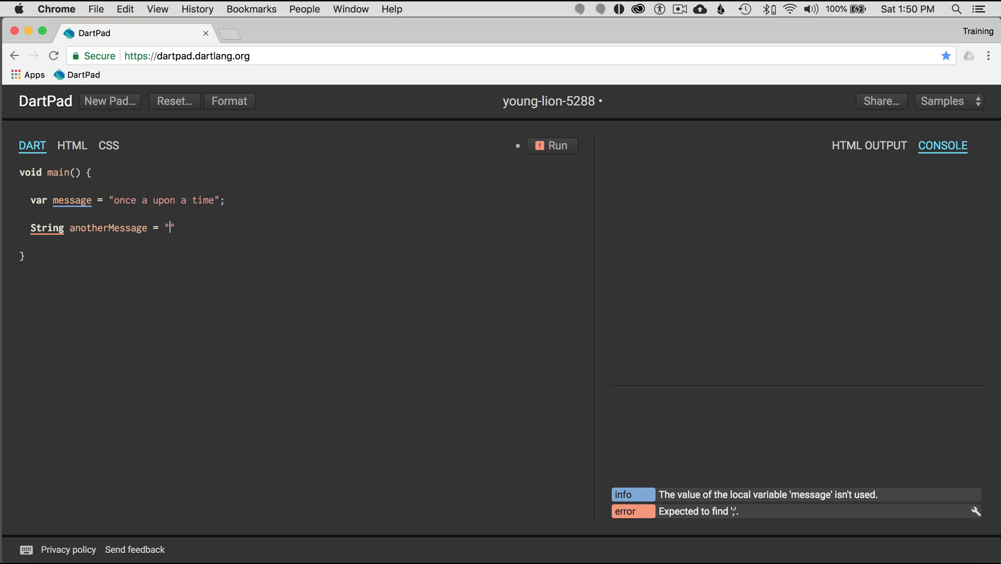
pyautogui.write('A')
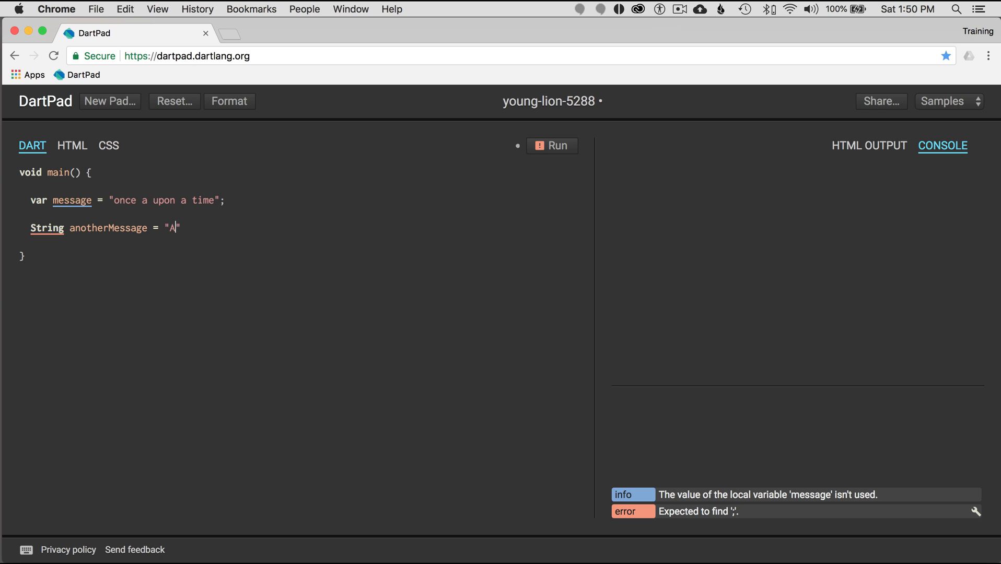
pyautogui.write('nother way to do i')
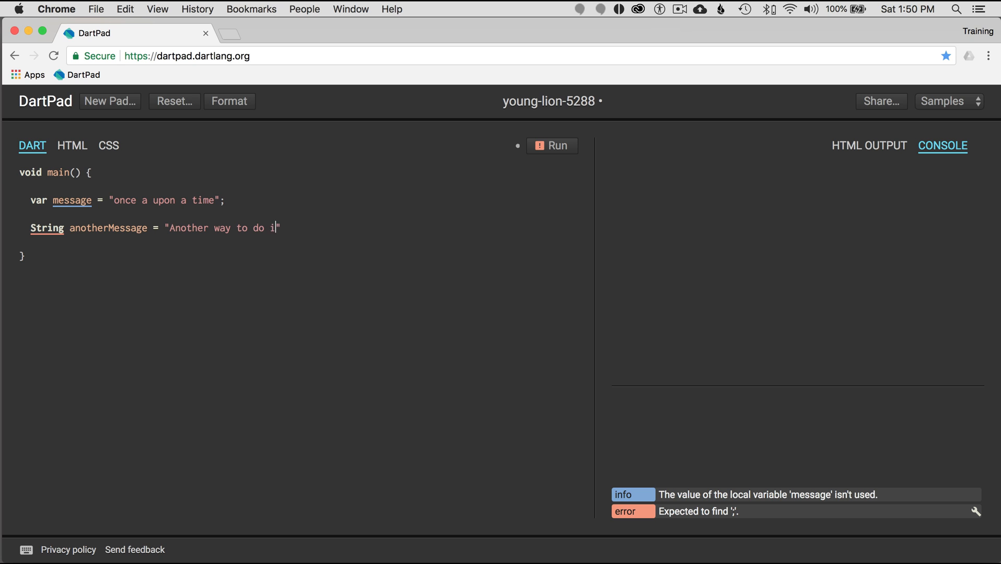
pyautogui.write('t.')
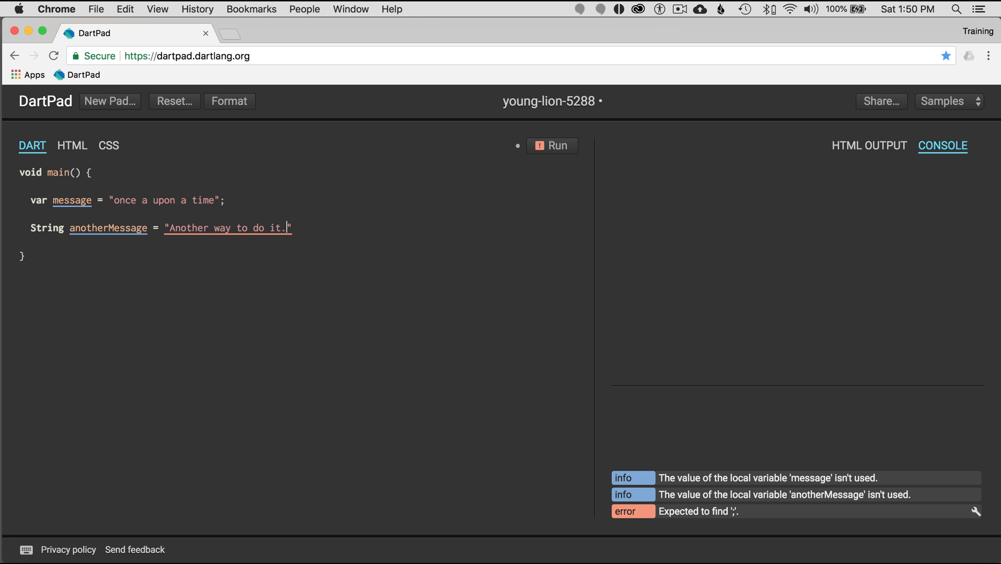
pyautogui.write(';')
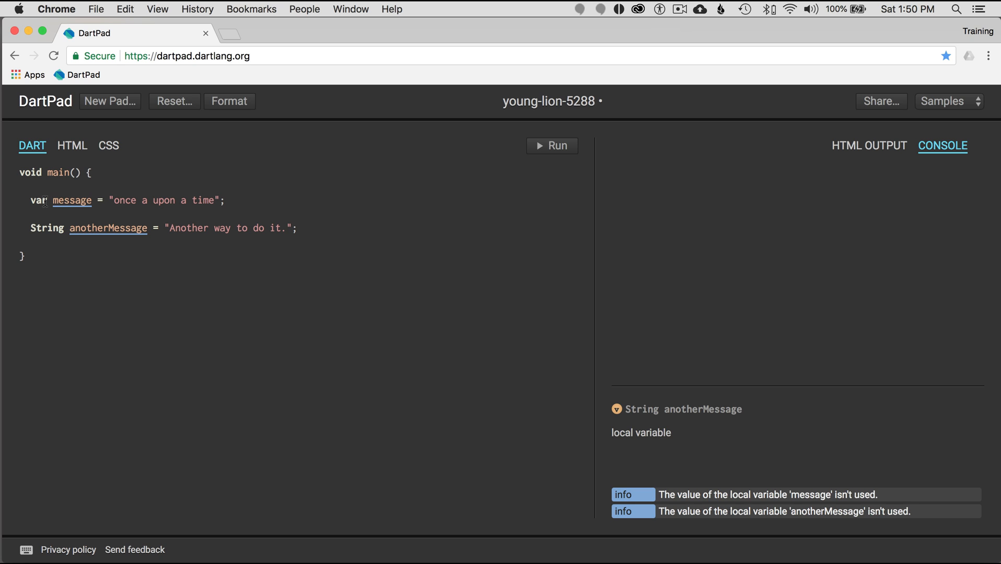
pyautogui.click(38, 200)
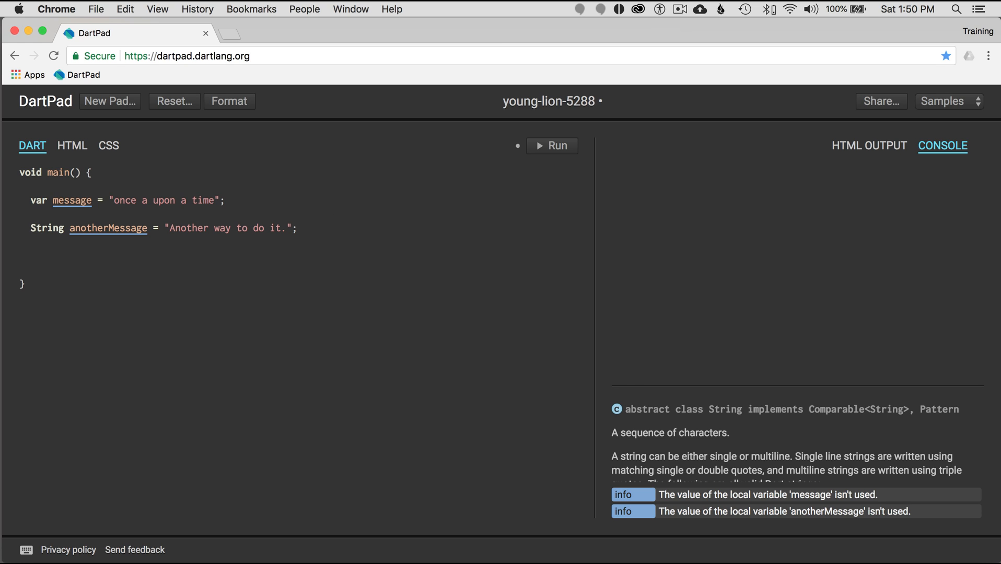
# Type bool hasBeenAssigned; // assignment null on the line below anotherMessage.
pyautogui.click(30, 254)
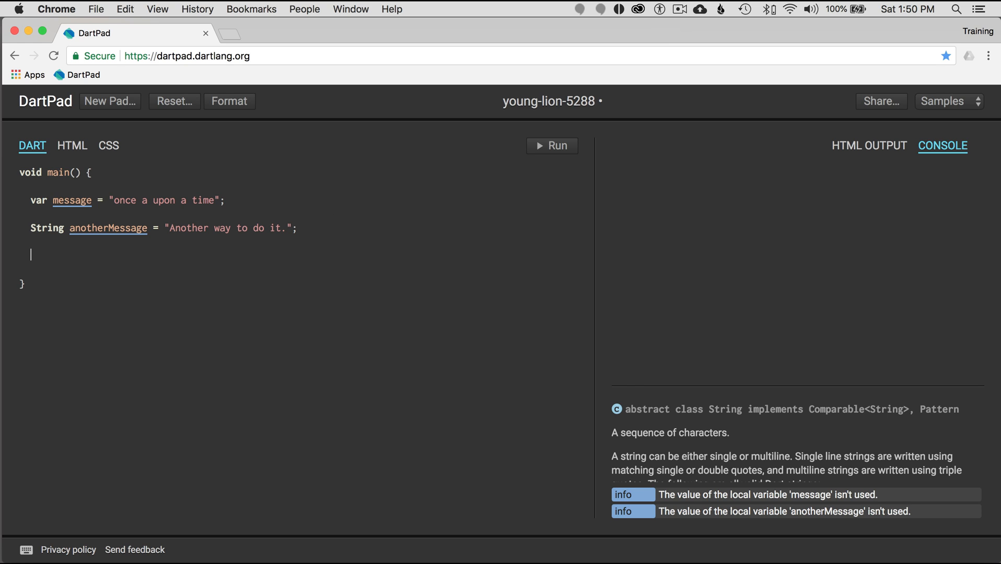
pyautogui.write('bool')
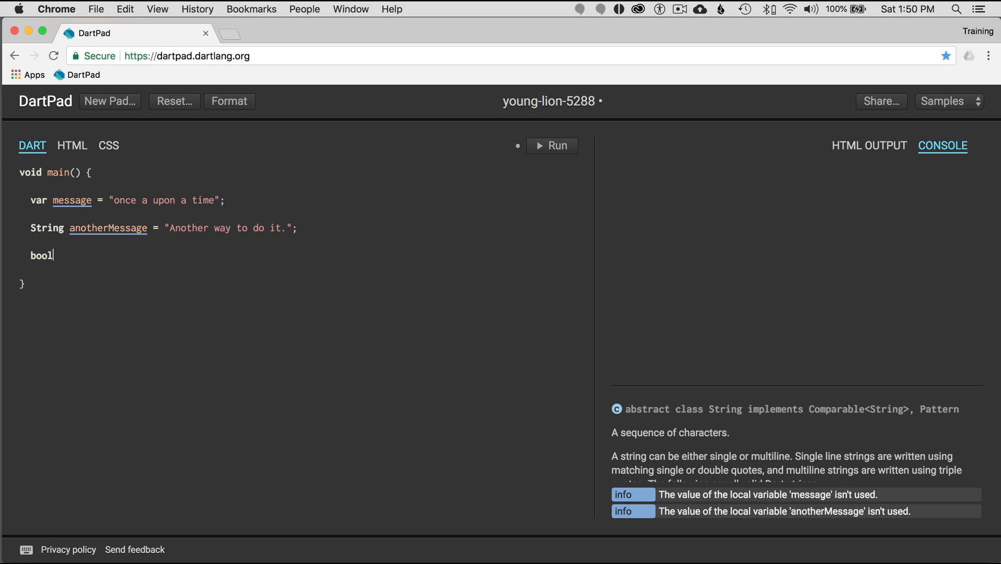
pyautogui.write('hasBeen')
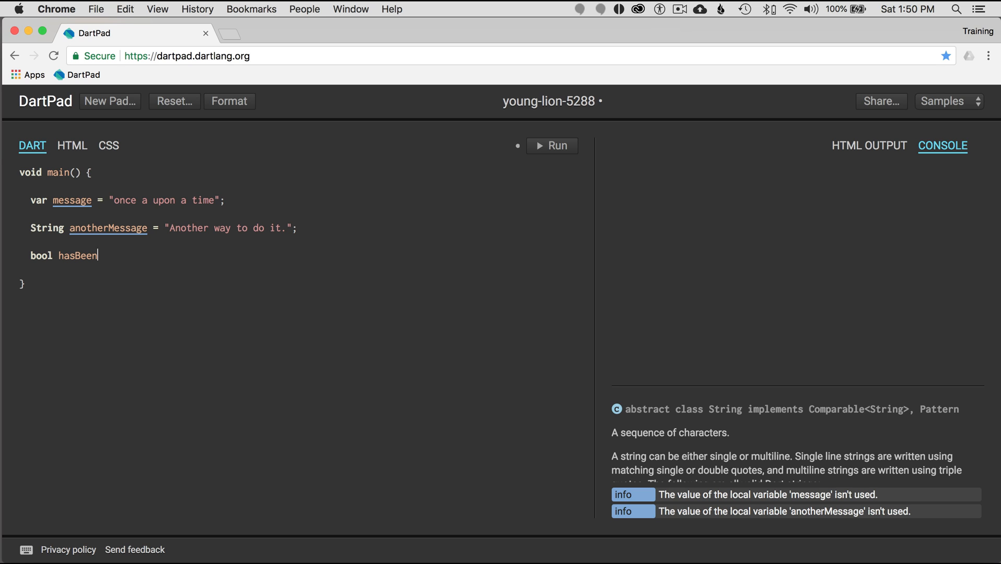
pyautogui.write('Assigned')
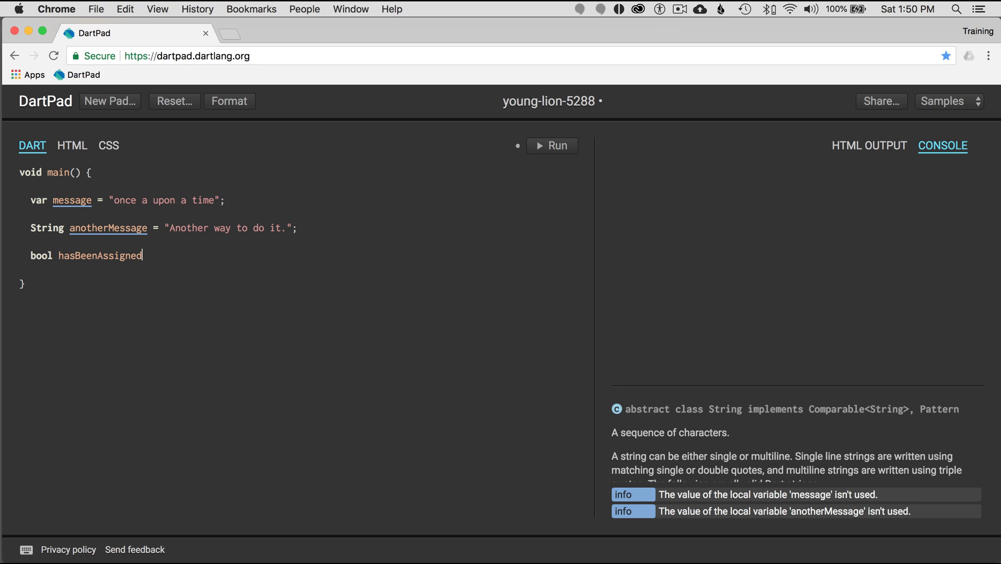
pyautogui.write('; // assignment')
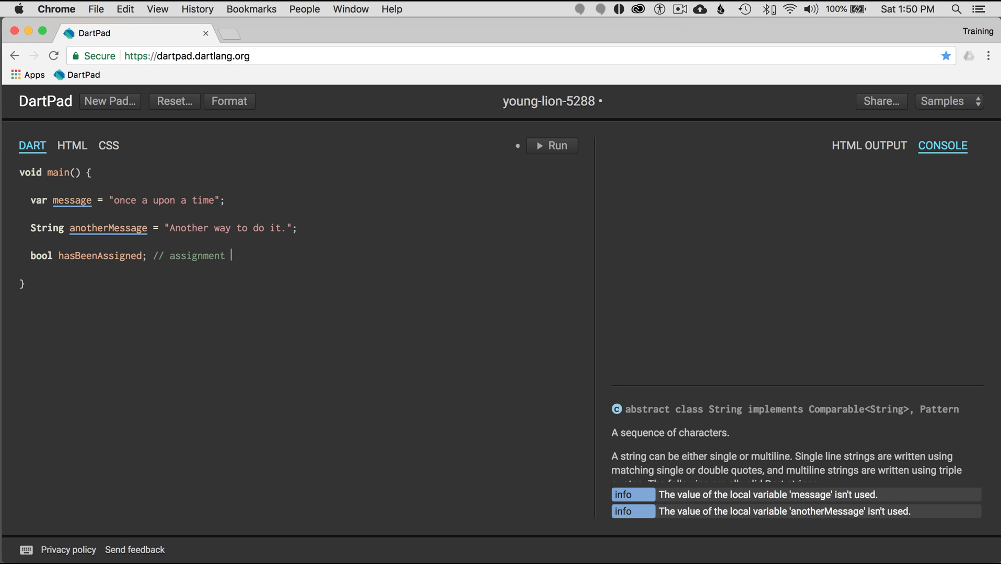
pyautogui.write('nu')
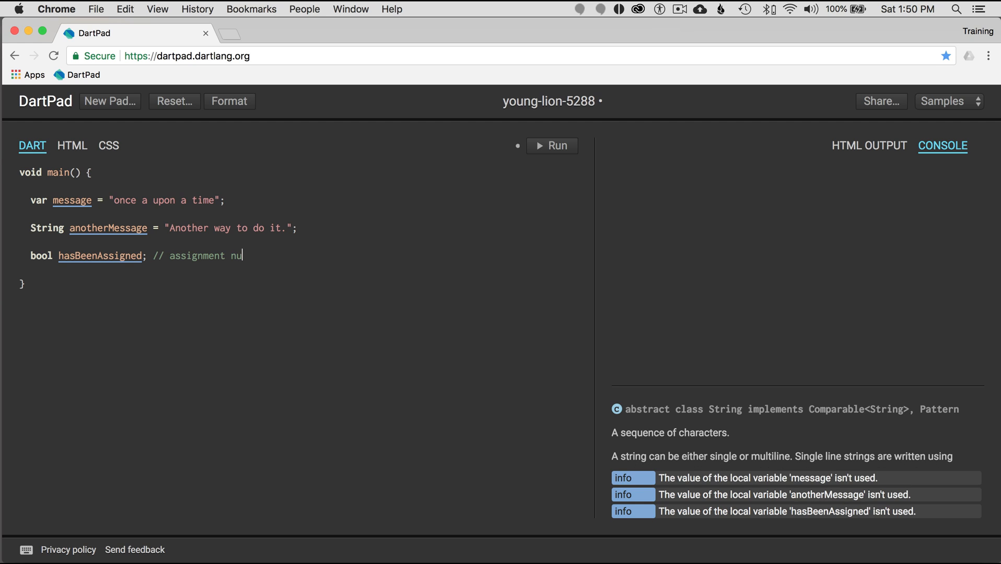
pyautogui.write('ll')
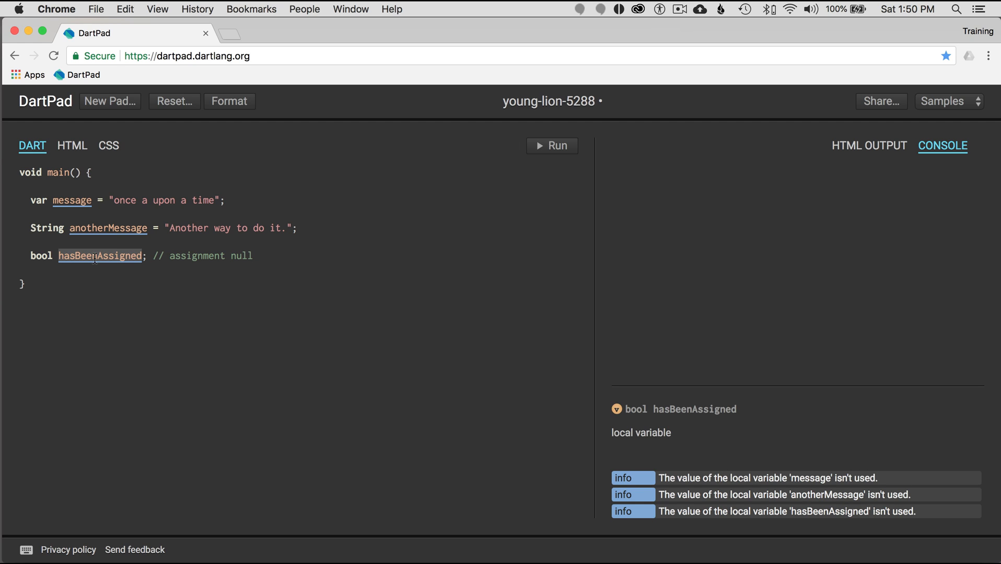
pyautogui.moveTo(99, 256)
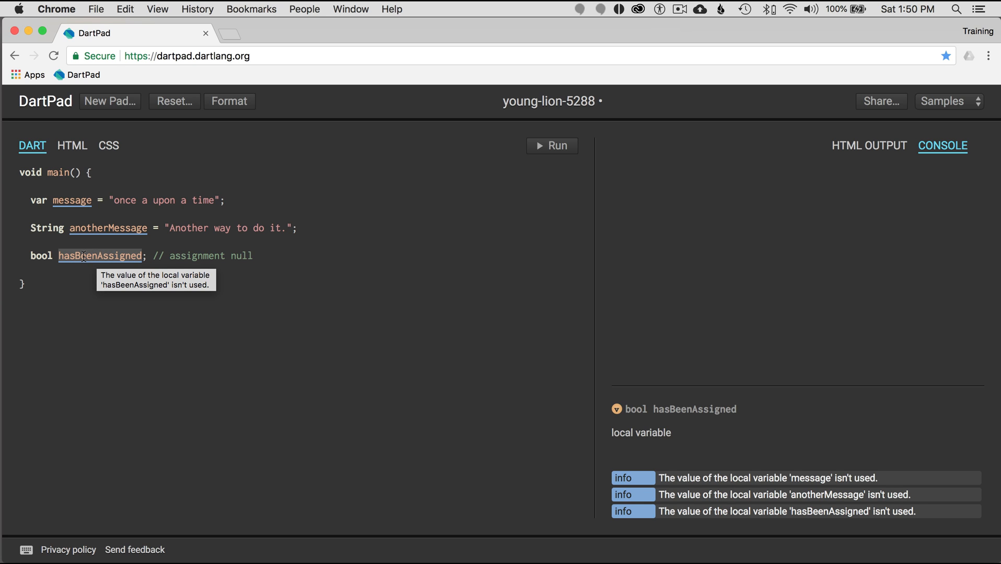
pyautogui.moveTo(151, 226)
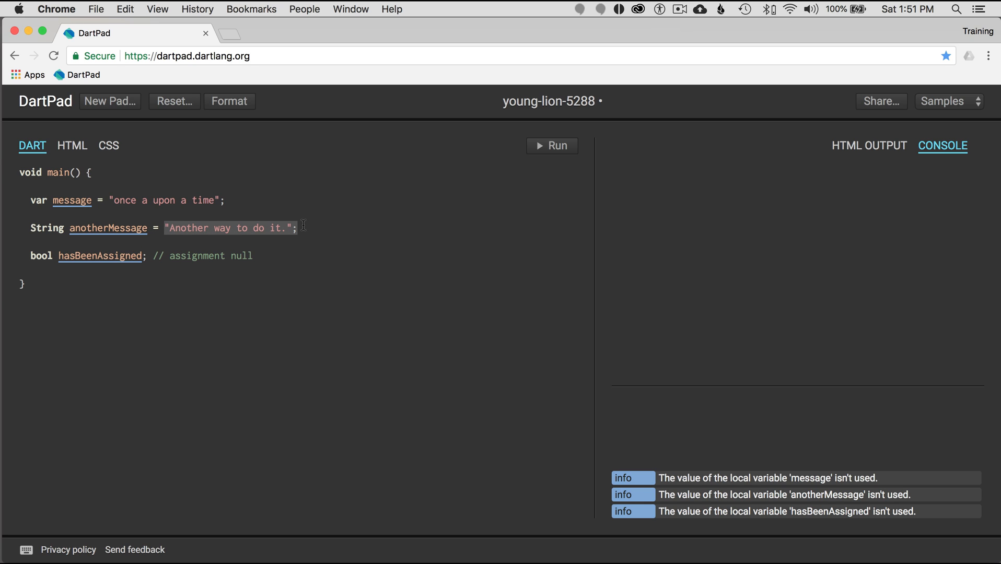
pyautogui.click(253, 256)
pyautogui.write('bool')
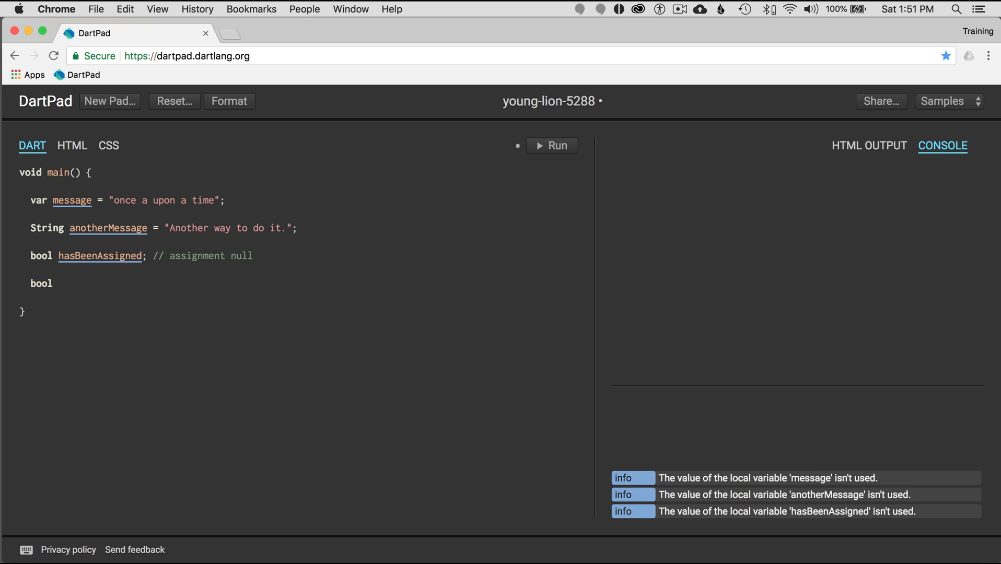
# Type hasAnotherBeenAssigned = null;, then remove the null assignment.
pyautogui.write('hasB')
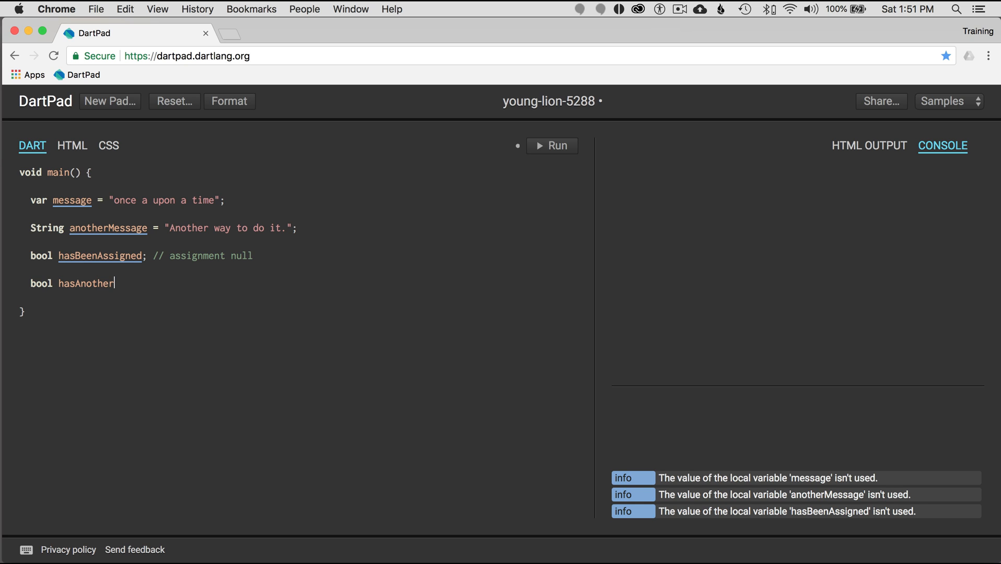
pyautogui.write('BeenAss')
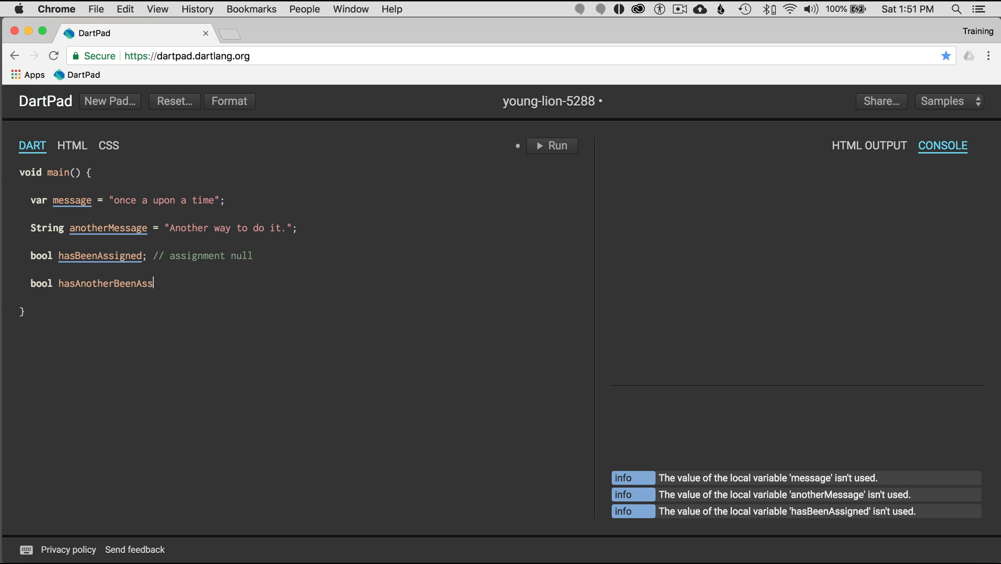
pyautogui.write('igned = null;')
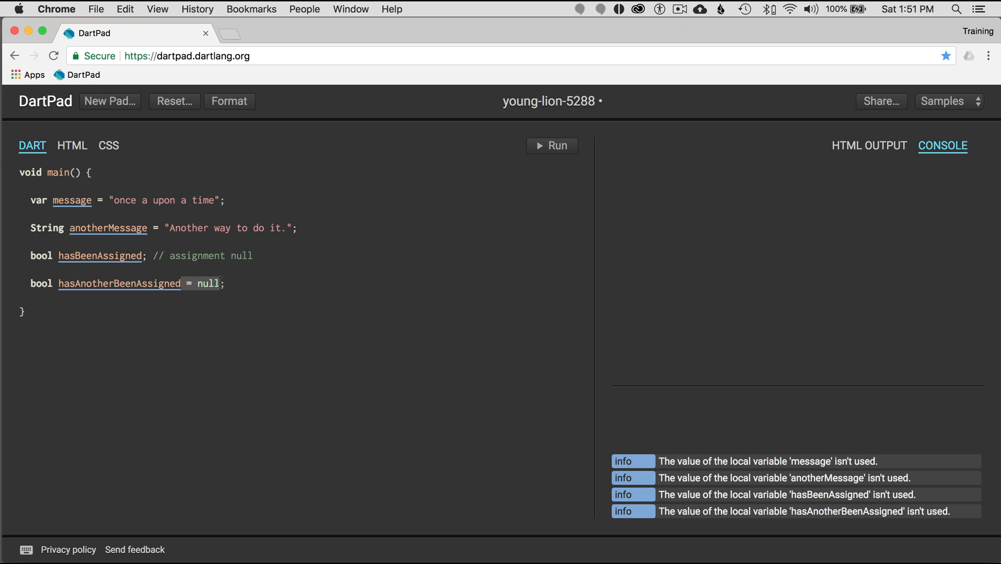
pyautogui.press('Backspace')
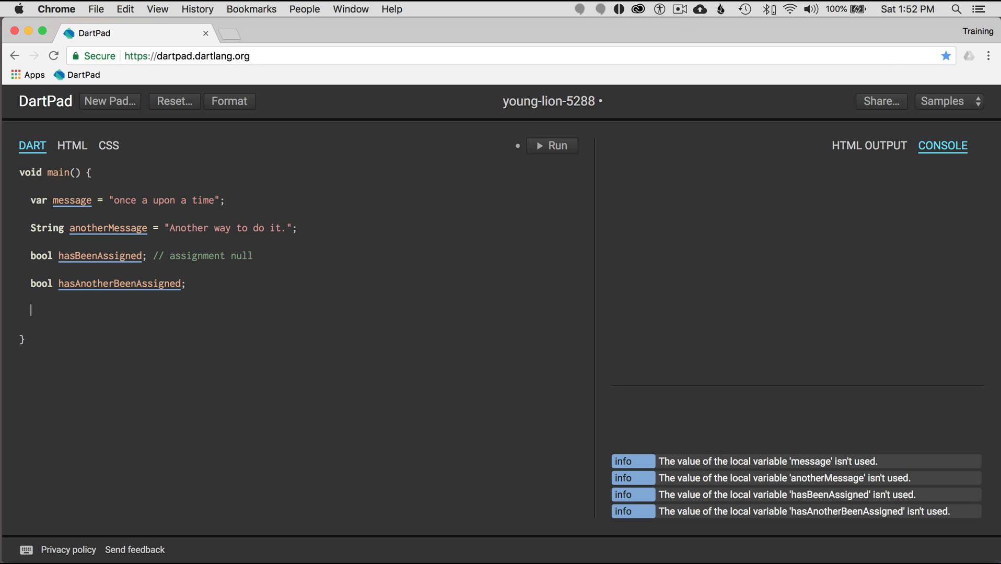
# Type Object morphedVar = "String literal"; on the new line in main.
pyautogui.write('Object')
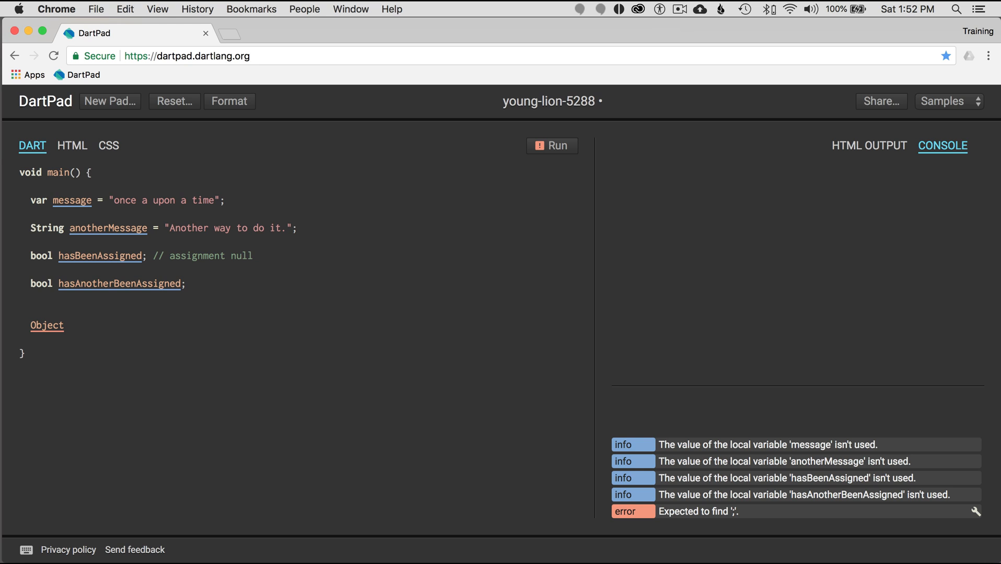
pyautogui.write('morp')
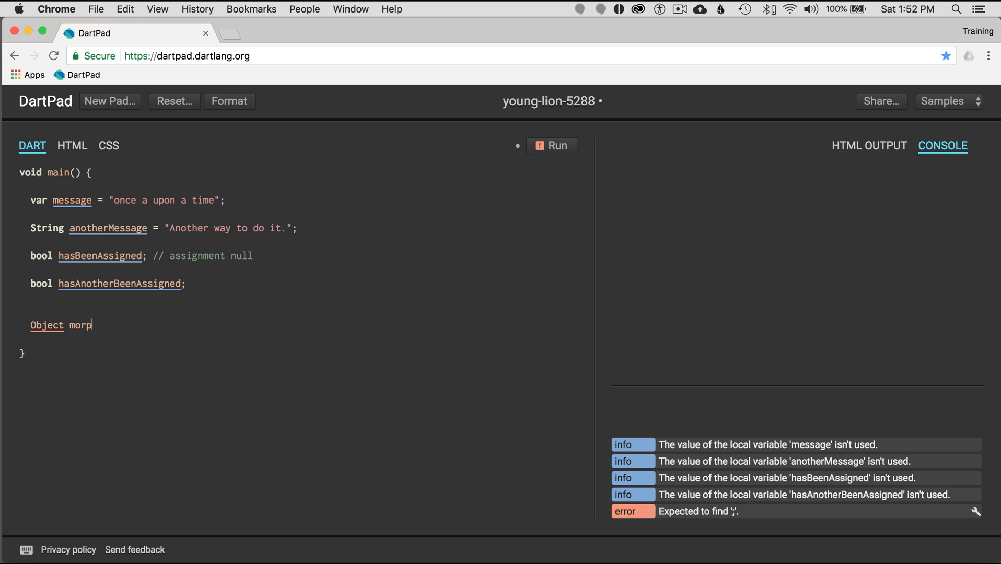
pyautogui.write('hedVar =')
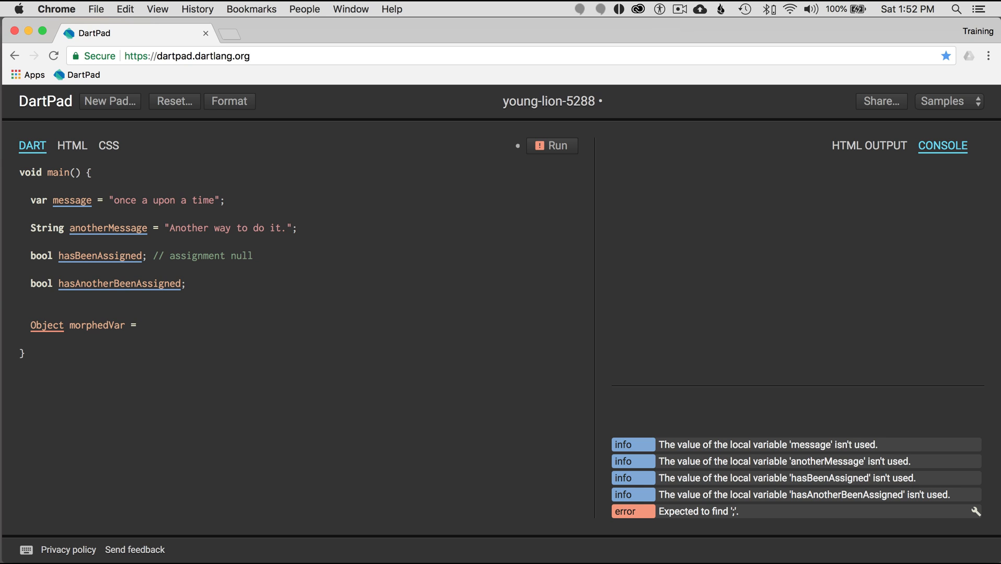
pyautogui.write('"String"')
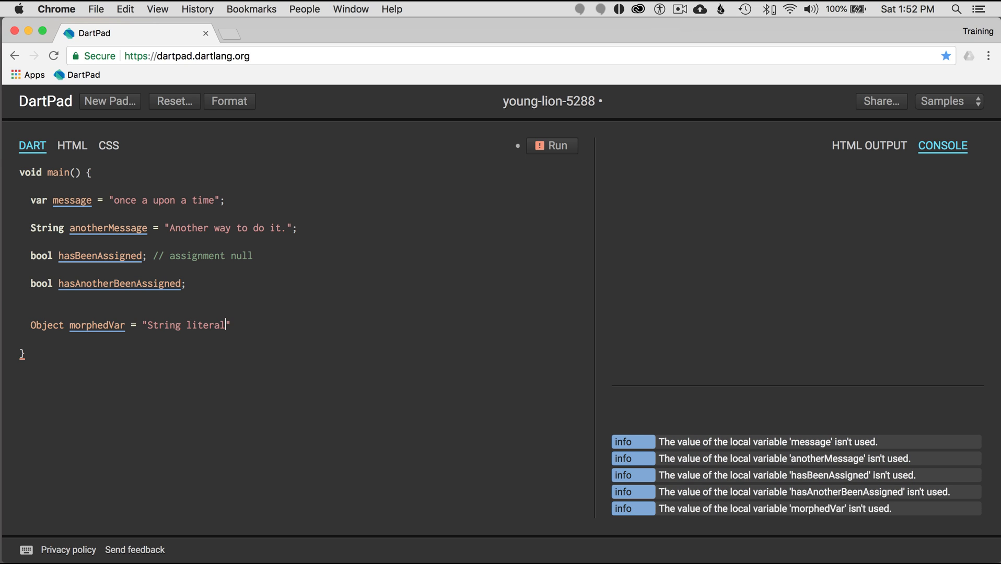
pyautogui.write(';')
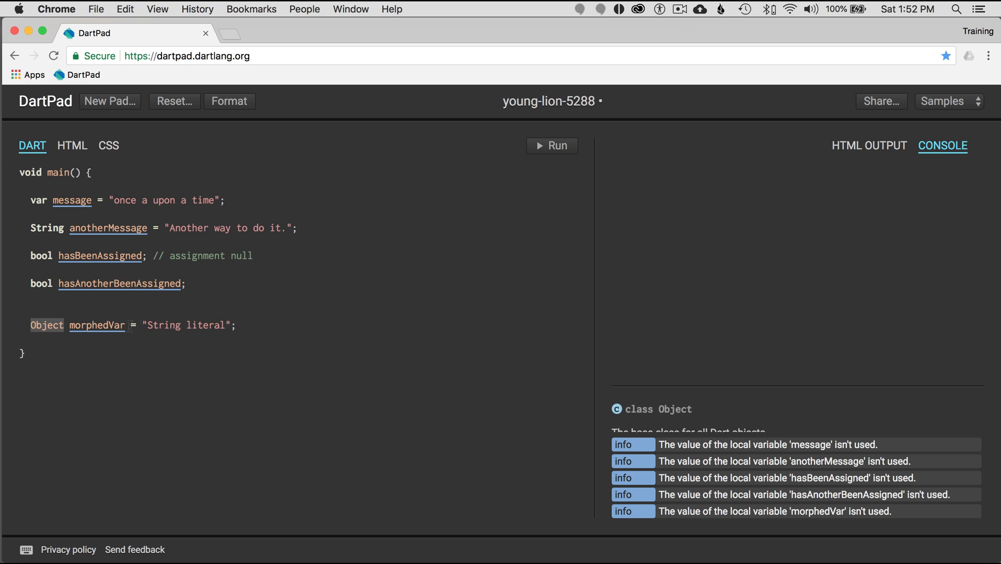
pyautogui.moveTo(96, 325)
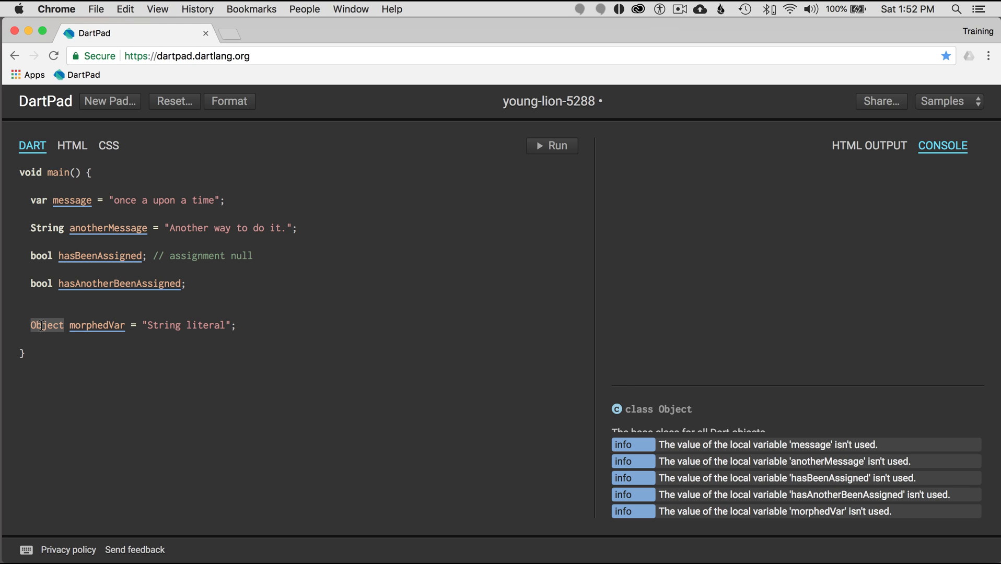
pyautogui.click(94, 325)
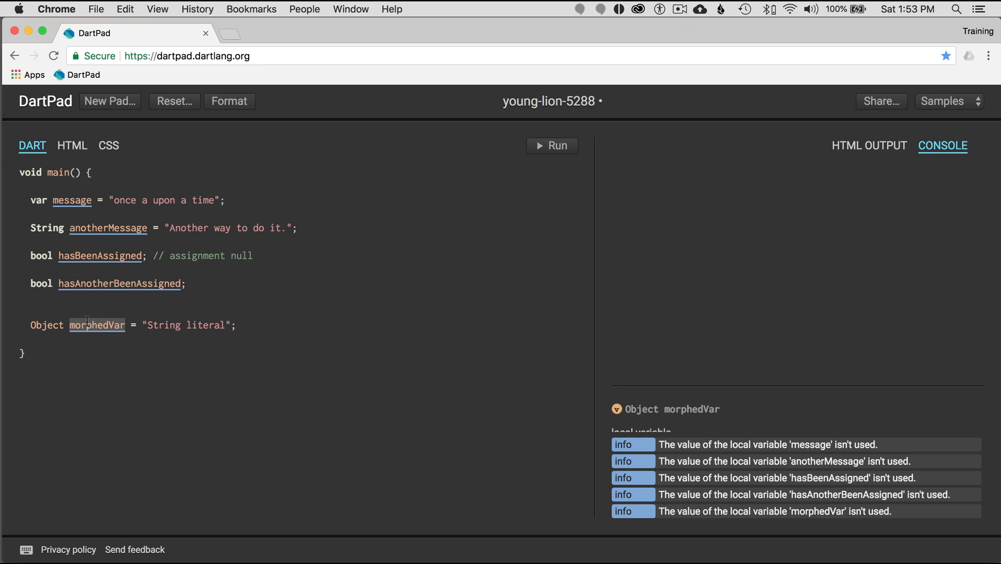
pyautogui.moveTo(97, 325)
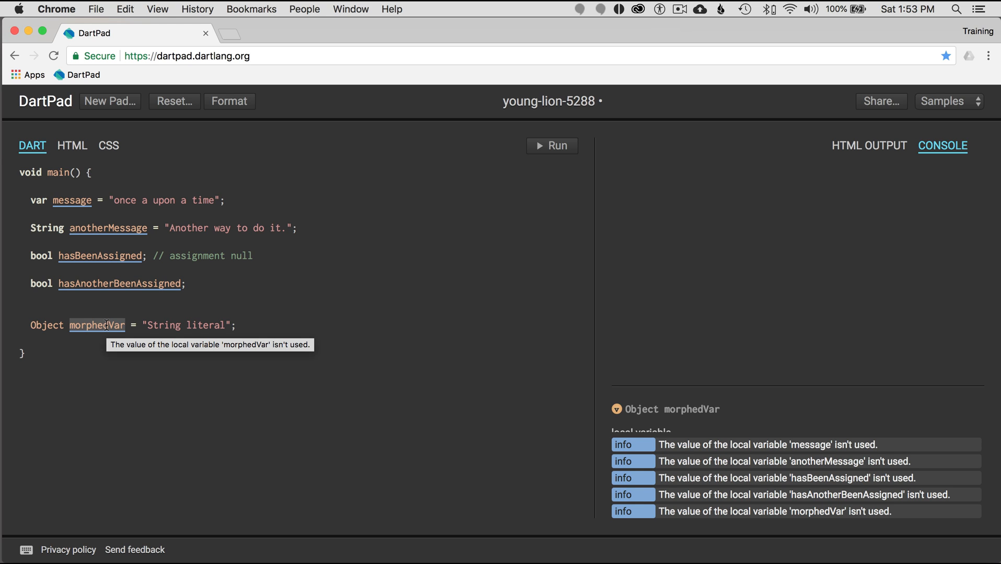
pyautogui.moveTo(46, 324)
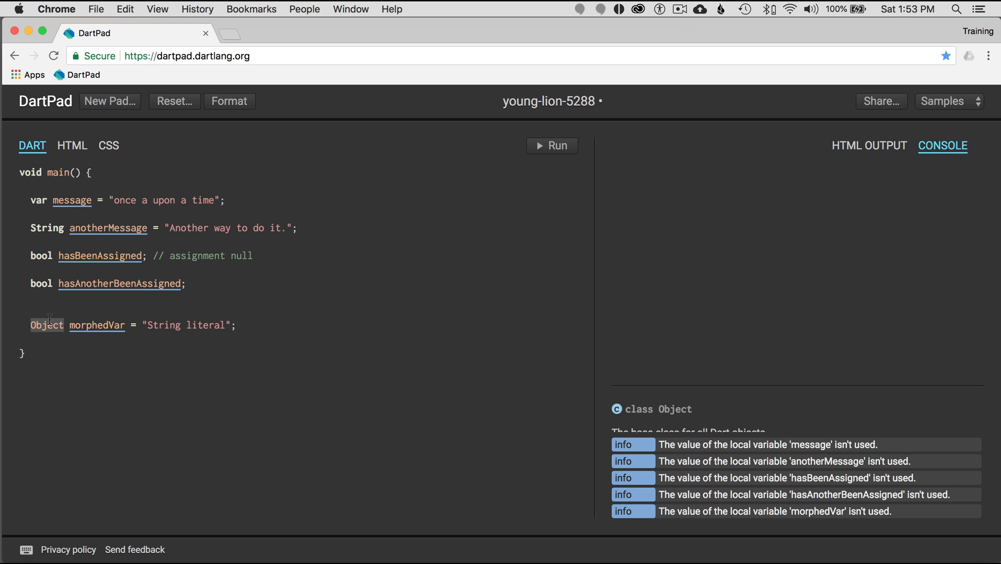
pyautogui.moveTo(64, 331)
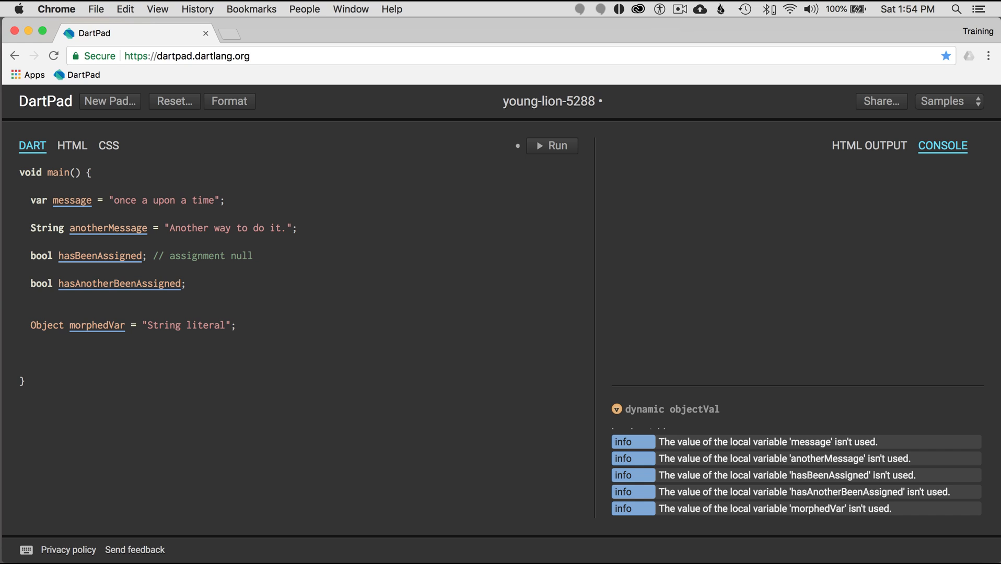
# Type dynamic anything = "Anything"; below the morphedVar declaration.
pyautogui.write('d')
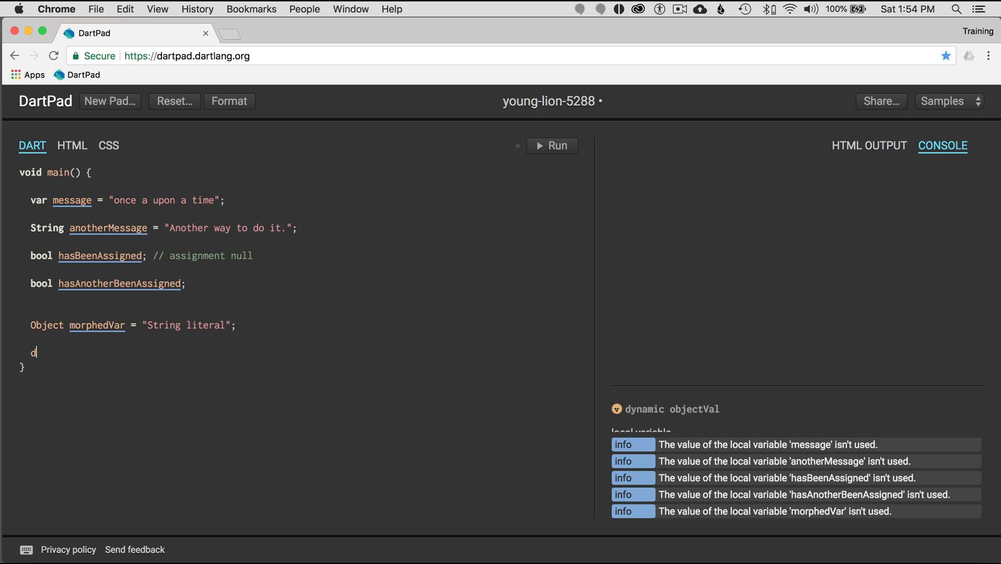
pyautogui.write('yn')
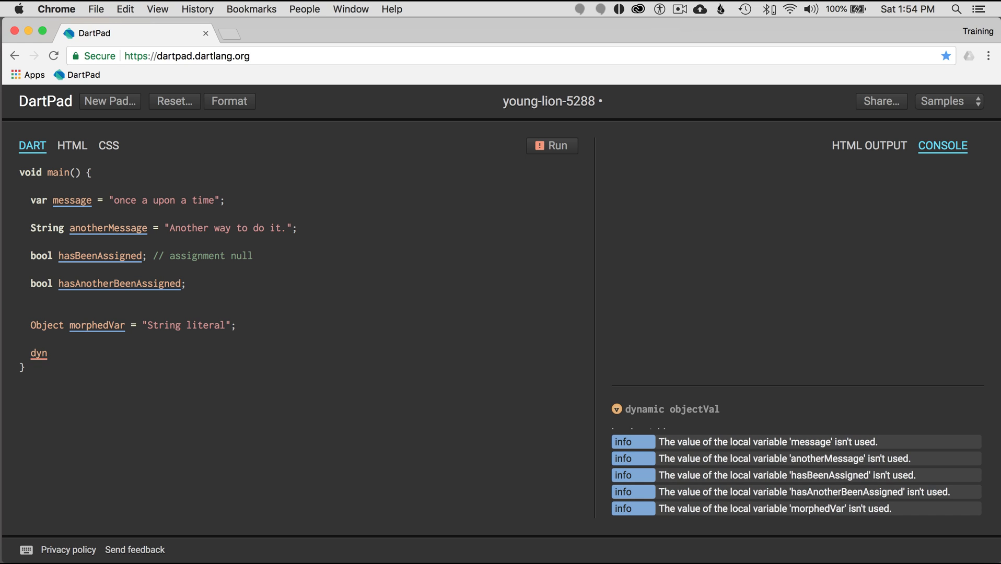
pyautogui.click(46, 351)
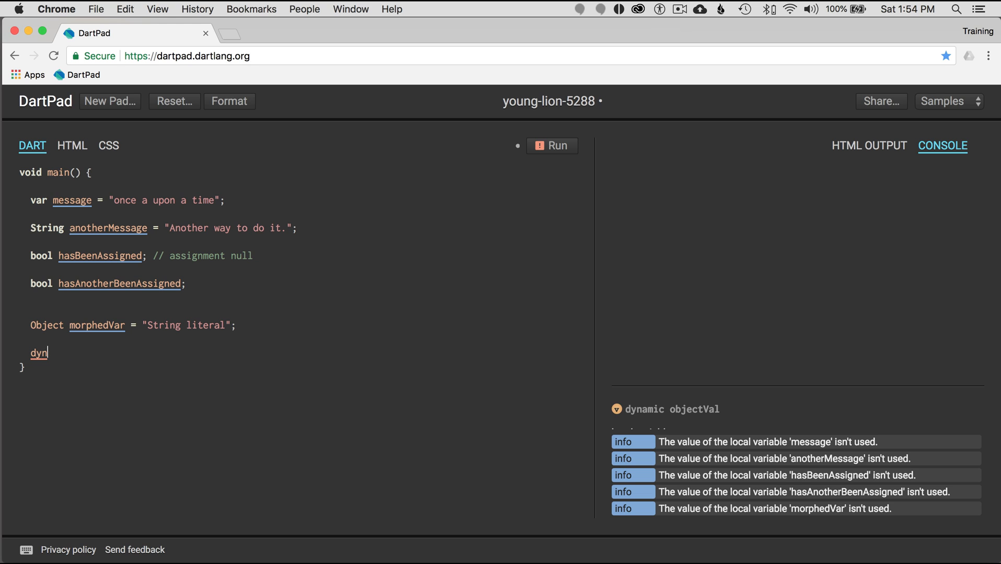
pyautogui.write('amic')
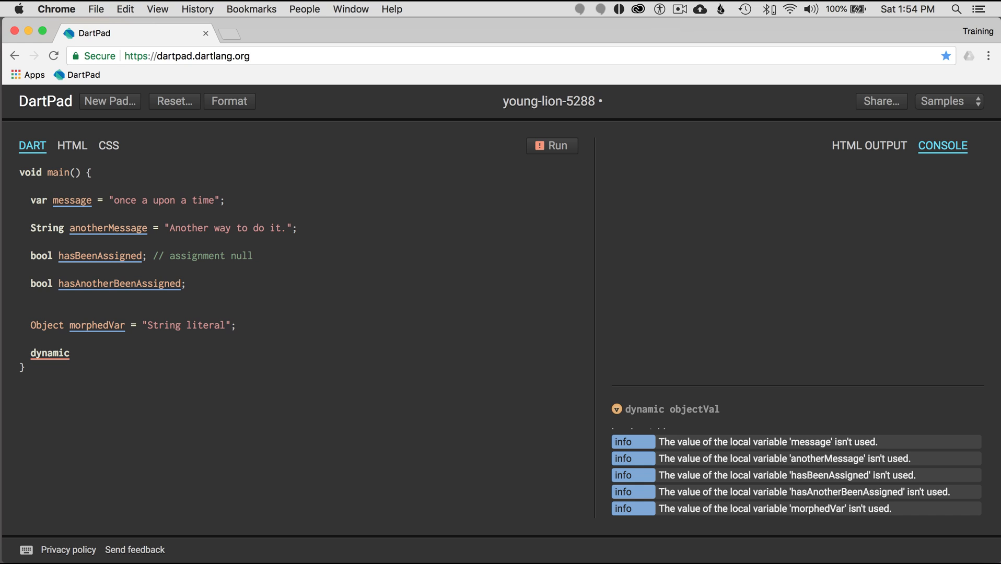
pyautogui.write('anything = "Anythin')
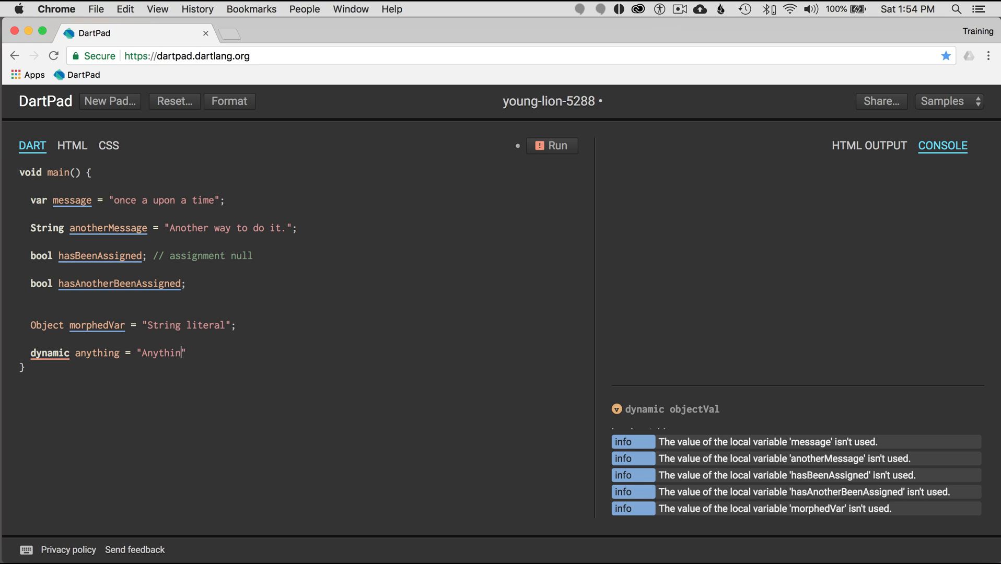
pyautogui.write('g";')
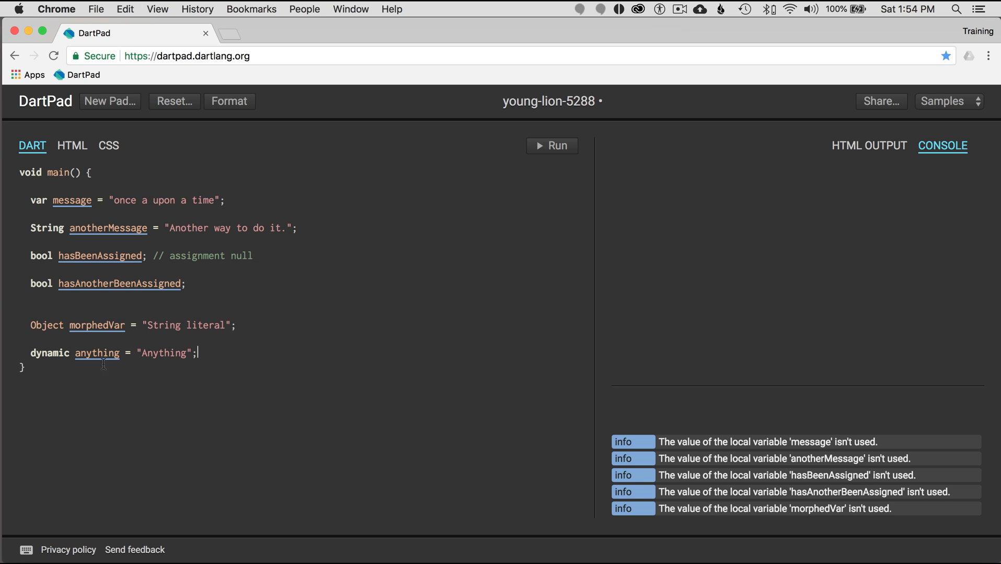
pyautogui.moveTo(97, 353)
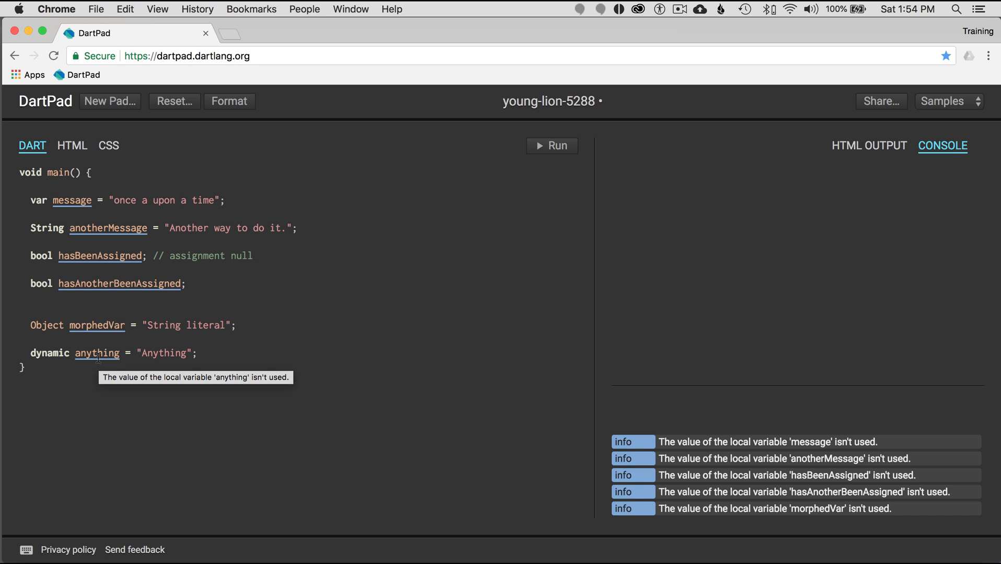
pyautogui.click(199, 353)
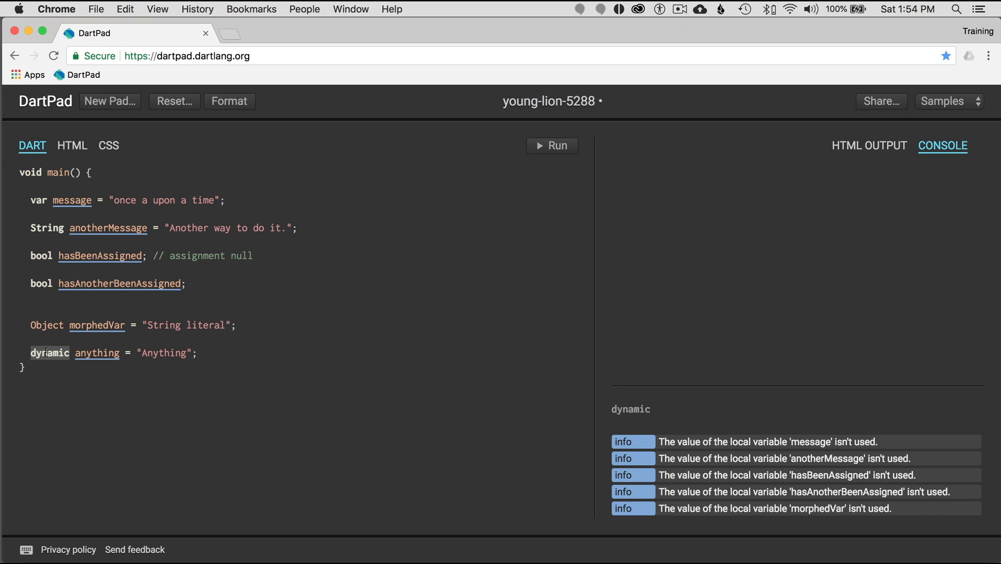
pyautogui.write('var')
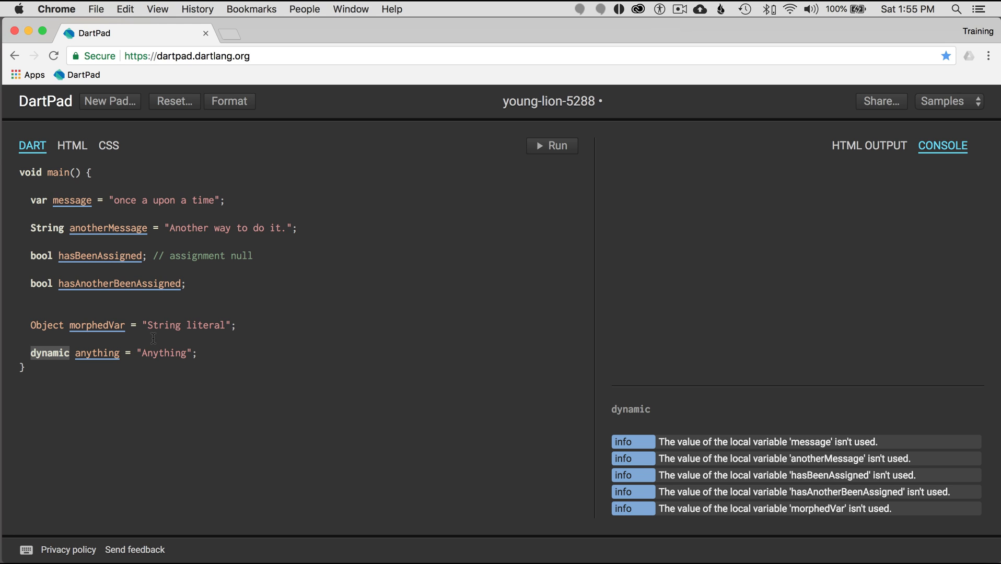
pyautogui.moveTo(108, 200)
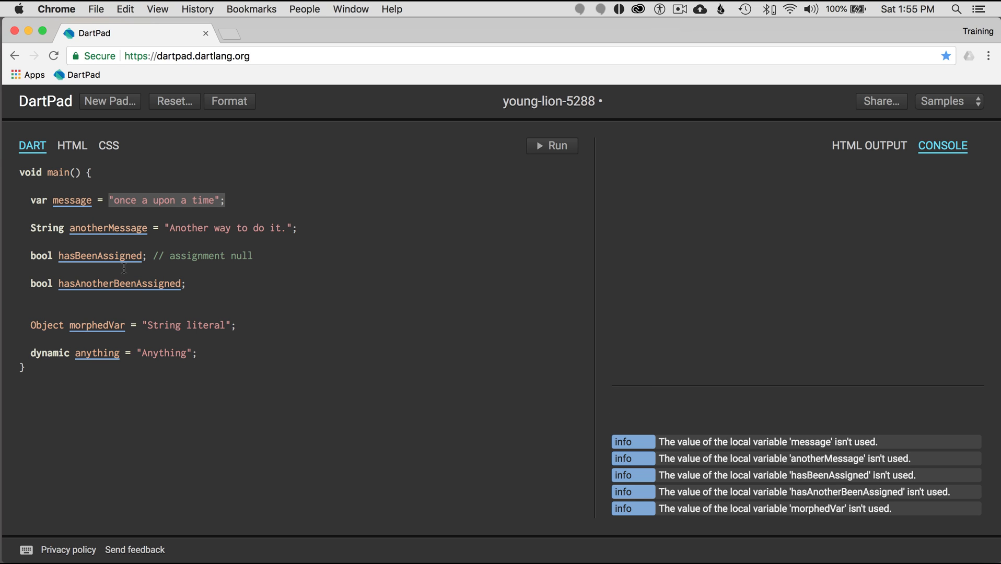
pyautogui.moveTo(239, 268)
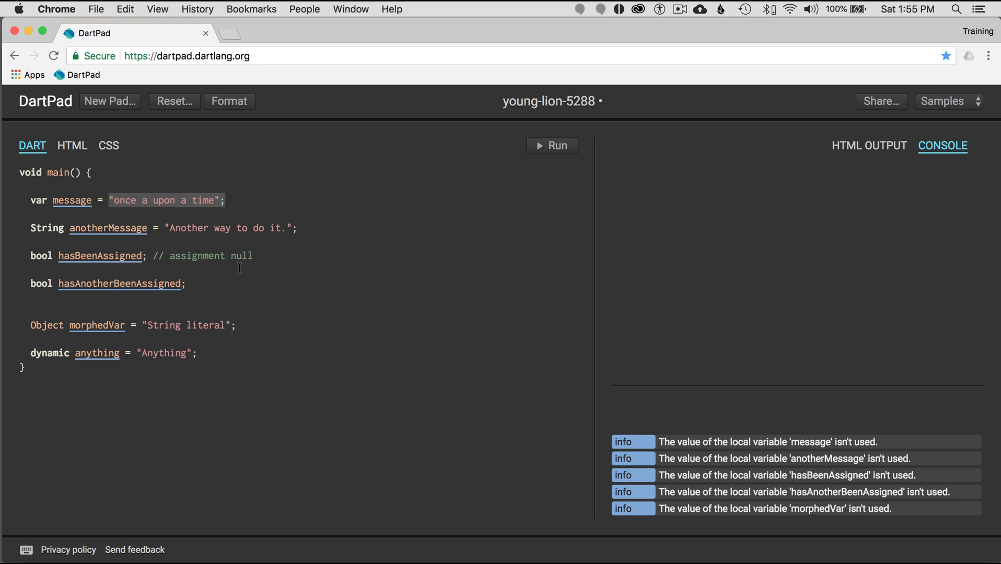